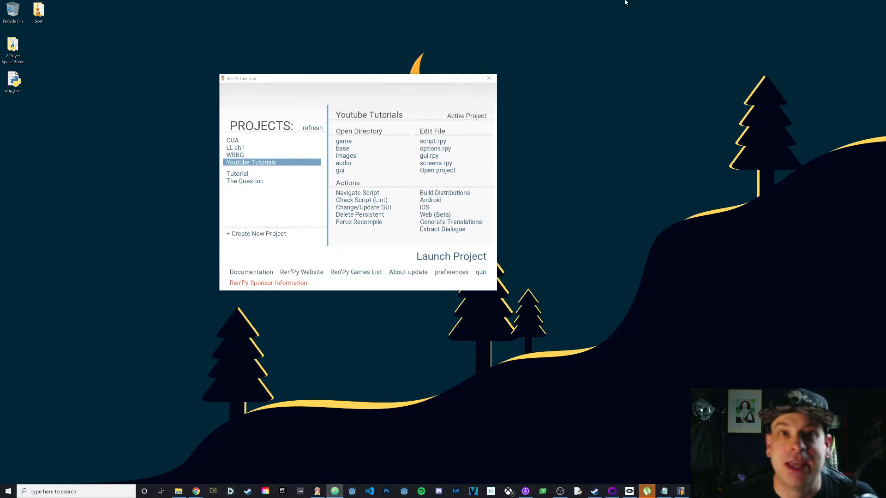
{"action": "mouse_move", "coordinate": [447, 112]}
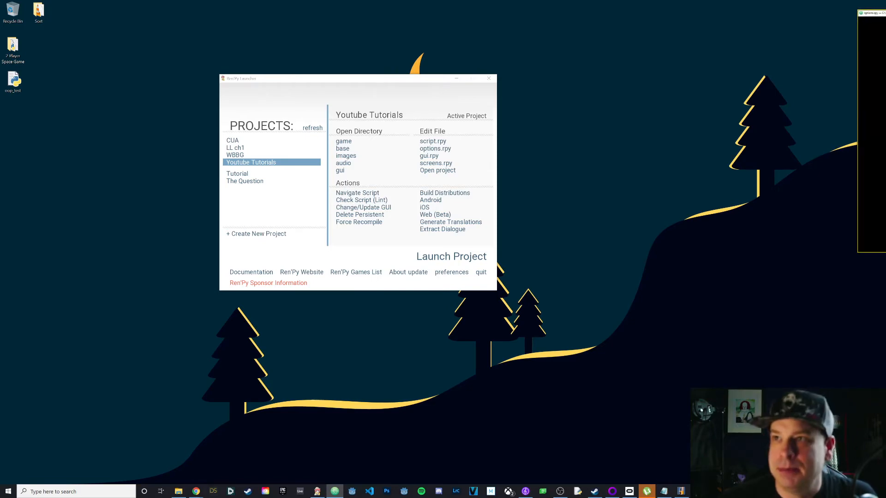
Open the Youtube Tutorials project's options.rpy in Atom from the launcher
{"action": "left_click", "coordinate": [435, 148]}
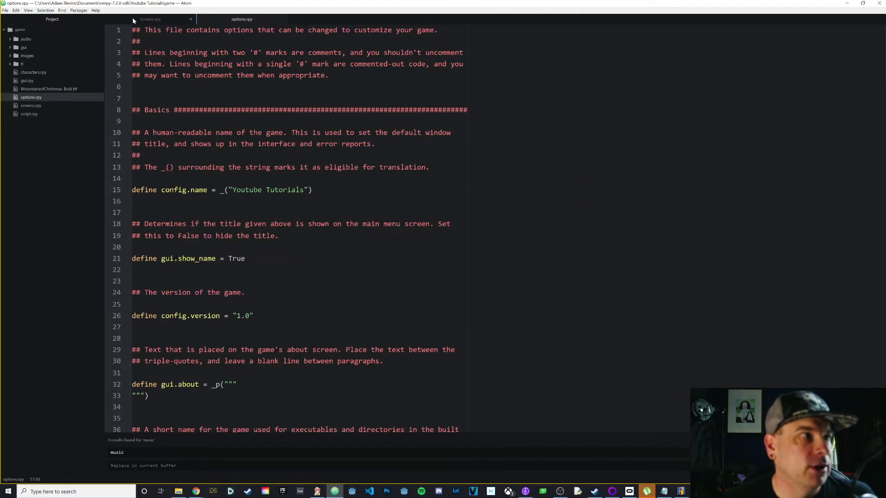
Switch to screens.rpy showing the navigation screen's Start, Save, Load, Preferences buttons
{"action": "left_click", "coordinate": [149, 19]}
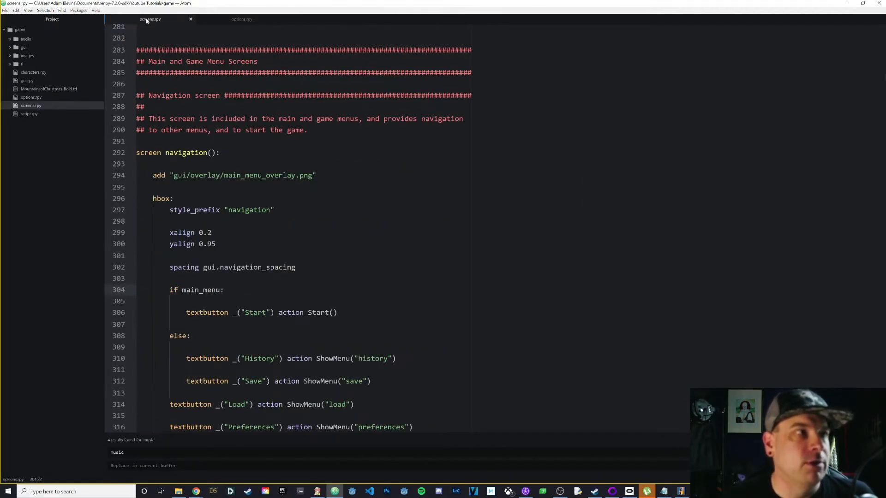
{"action": "mouse_move", "coordinate": [240, 19]}
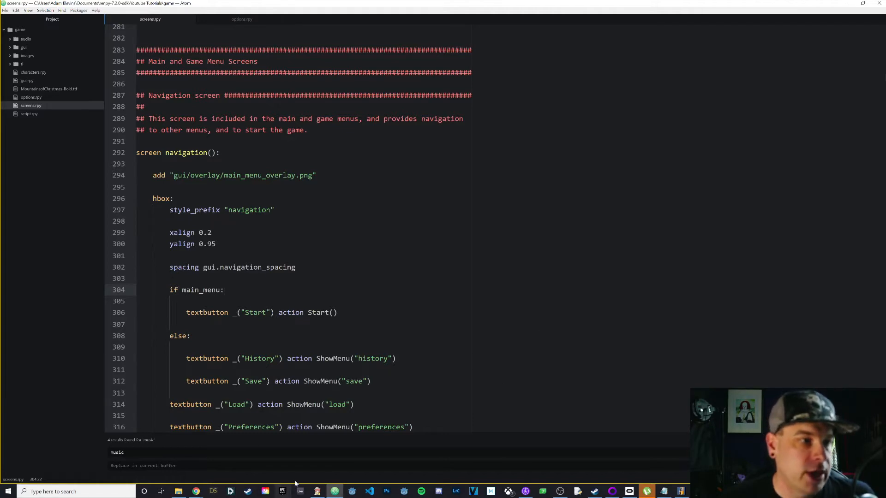
Launch the Youtube Tutorials game to view its Luna Luvcraft main menu buttons
{"action": "left_click", "coordinate": [317, 491]}
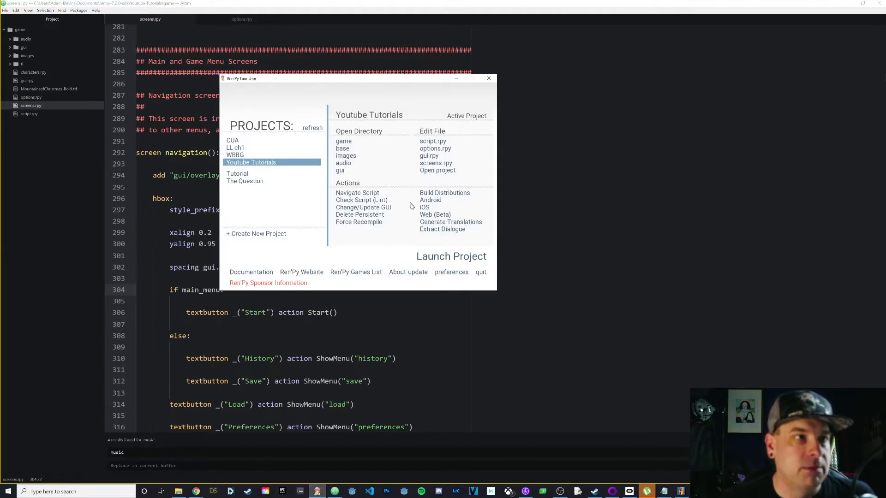
{"action": "left_click", "coordinate": [451, 257]}
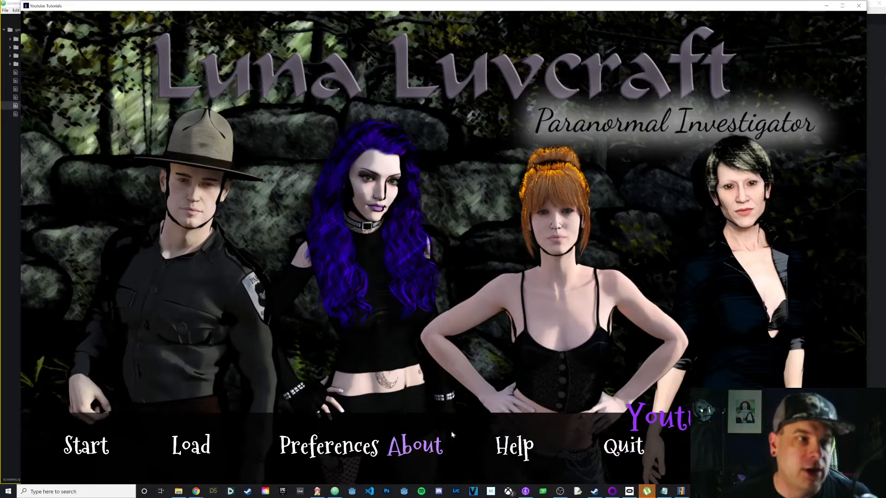
{"action": "mouse_move", "coordinate": [391, 455]}
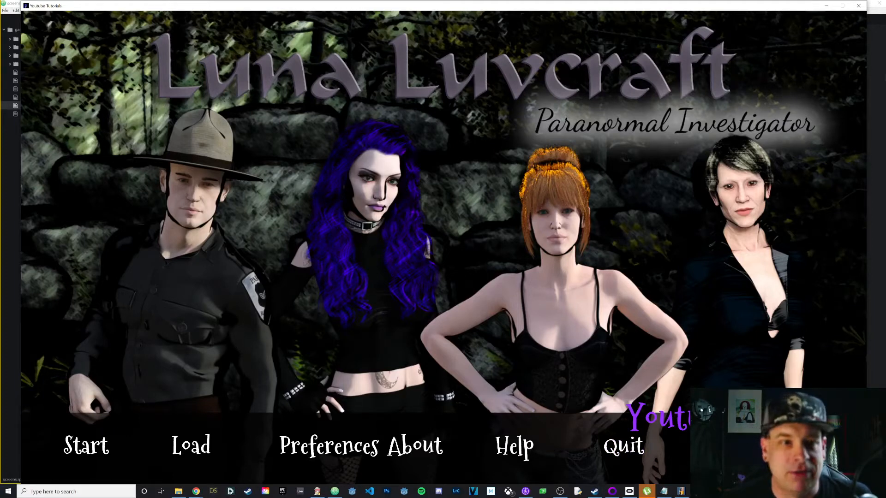
{"action": "mouse_move", "coordinate": [803, 117]}
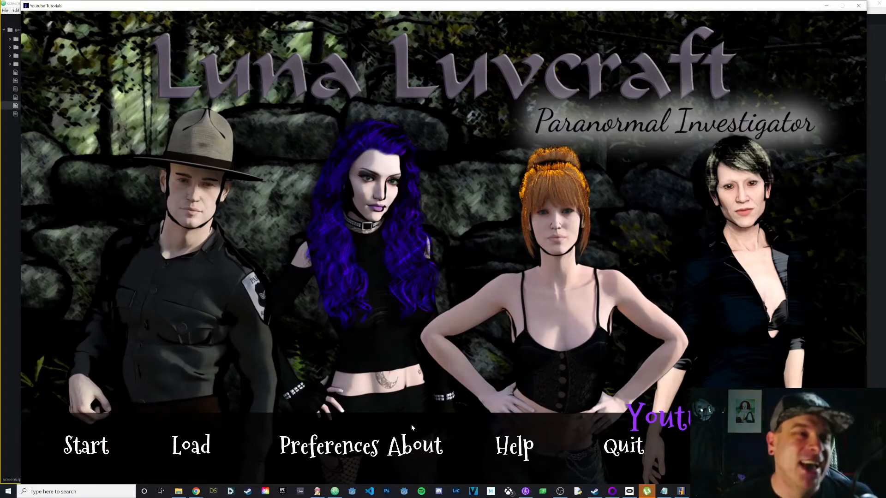
{"action": "mouse_move", "coordinate": [416, 448]}
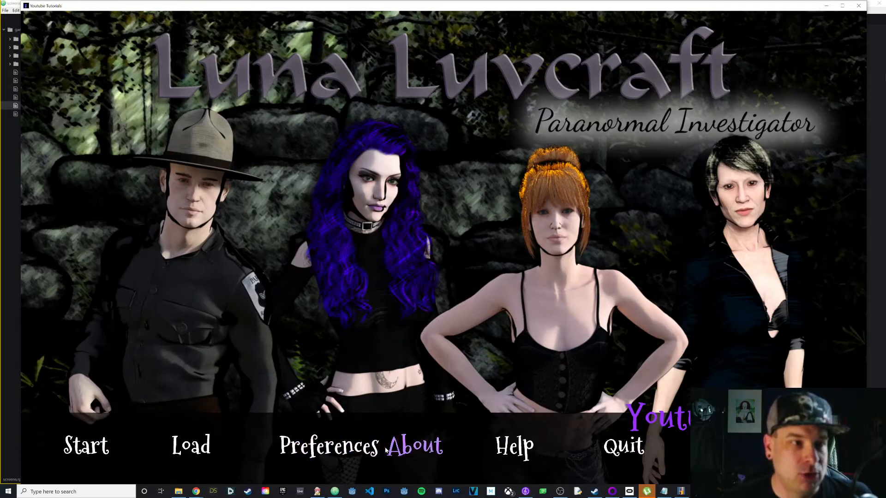
{"action": "mouse_move", "coordinate": [792, 20]}
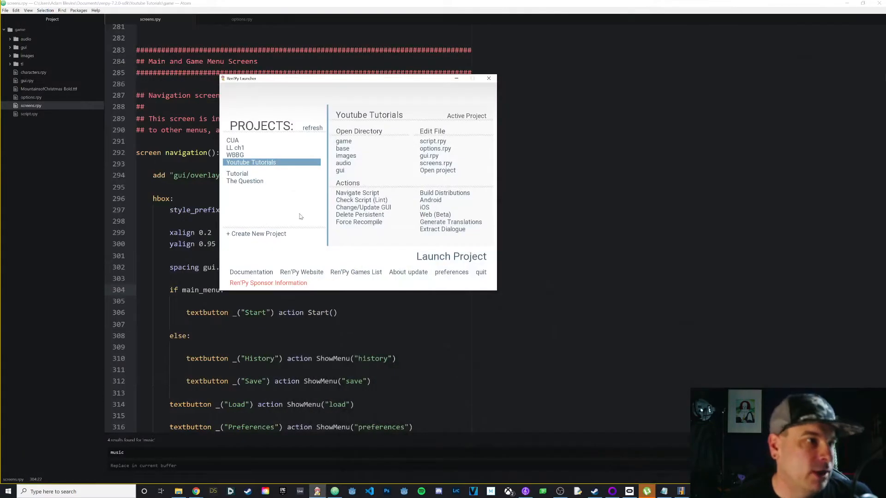
Return to screens.rpy and scroll to the navigation screen's Preferences textbutton
{"action": "left_click", "coordinate": [489, 77]}
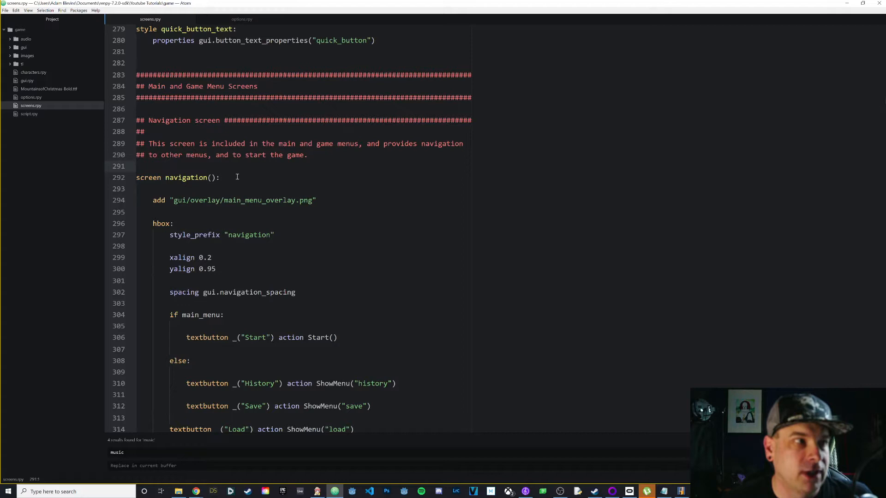
{"action": "scroll", "scroll_direction": "down", "scroll_amount": 3}
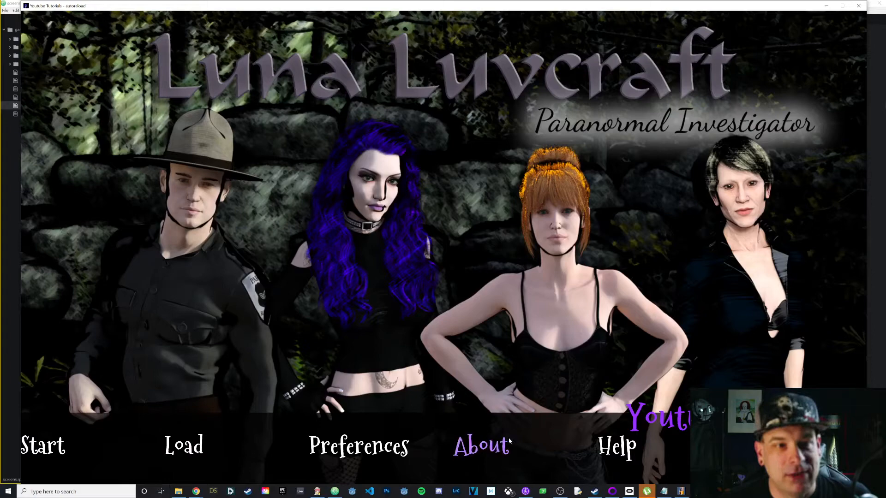
{"action": "mouse_move", "coordinate": [24, 454]}
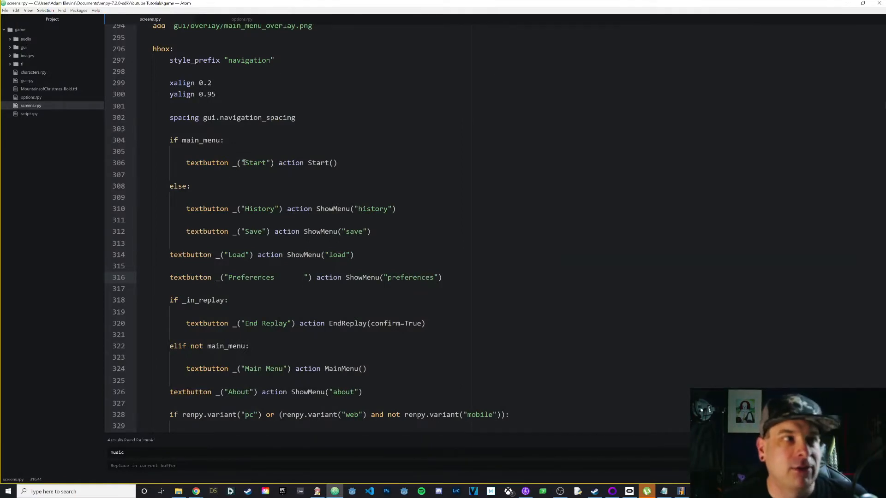
{"action": "left_click", "coordinate": [246, 162]}
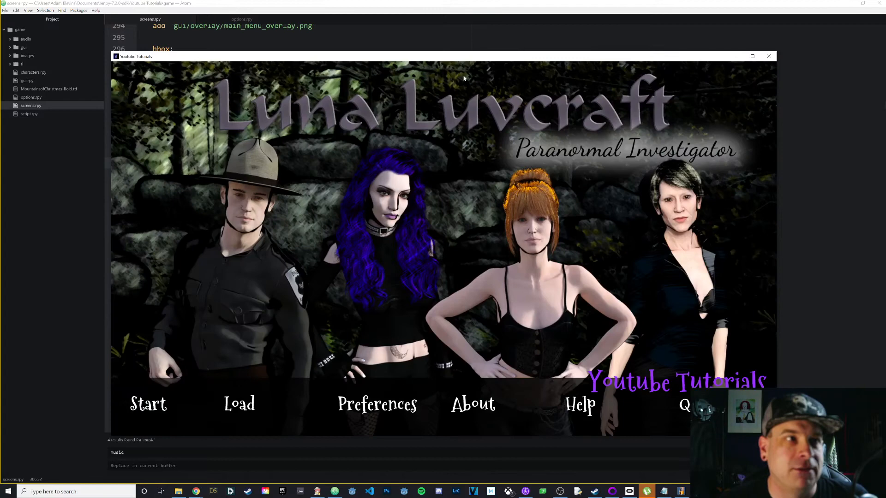
{"action": "mouse_move", "coordinate": [487, 147]}
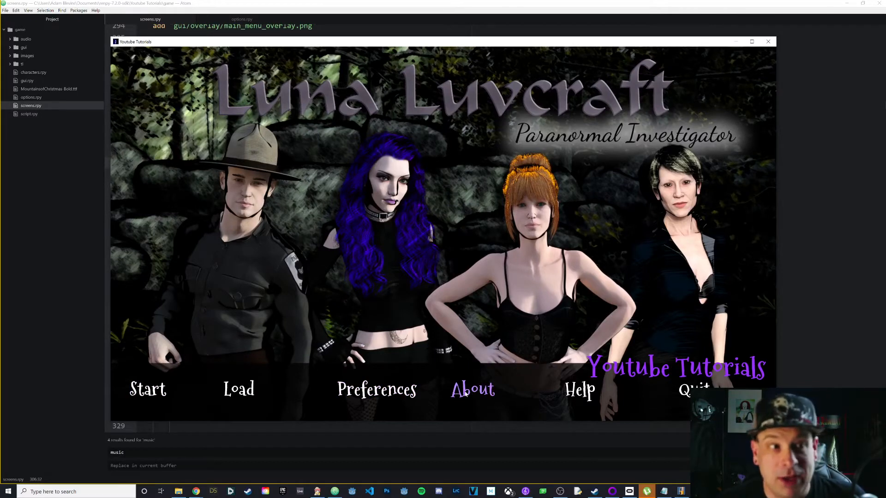
{"action": "mouse_move", "coordinate": [376, 389]}
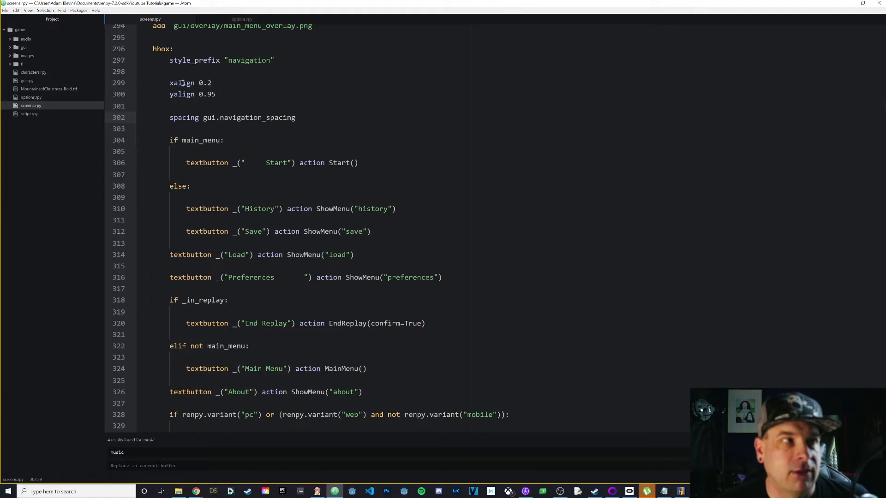
{"action": "left_click_drag", "start_coordinate": [170, 82], "coordinate": [215, 94]}
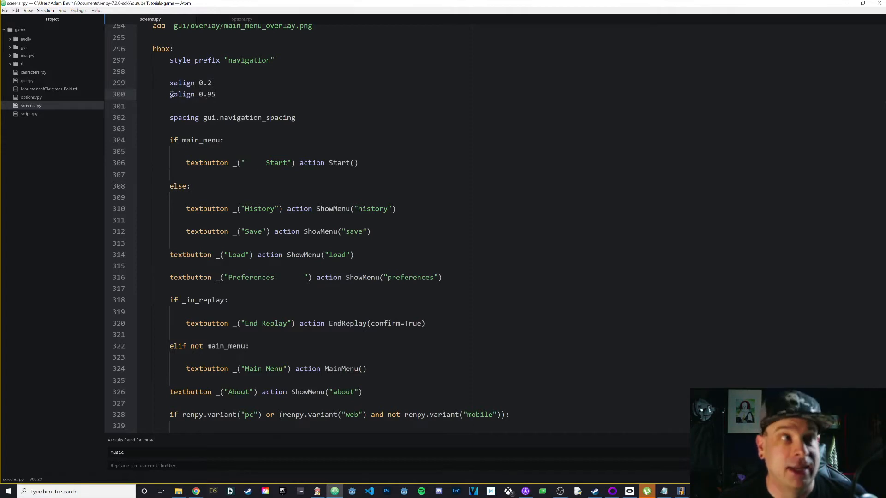
{"action": "left_click", "coordinate": [216, 94]}
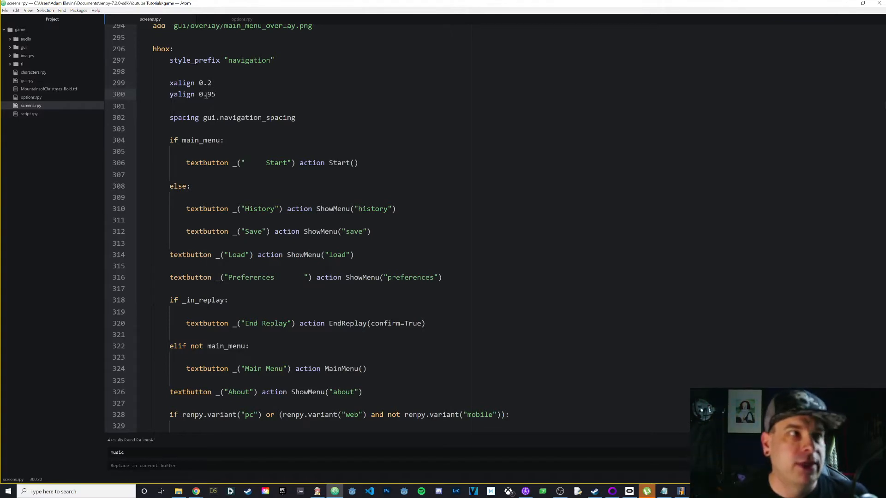
{"action": "left_click", "coordinate": [216, 94]}
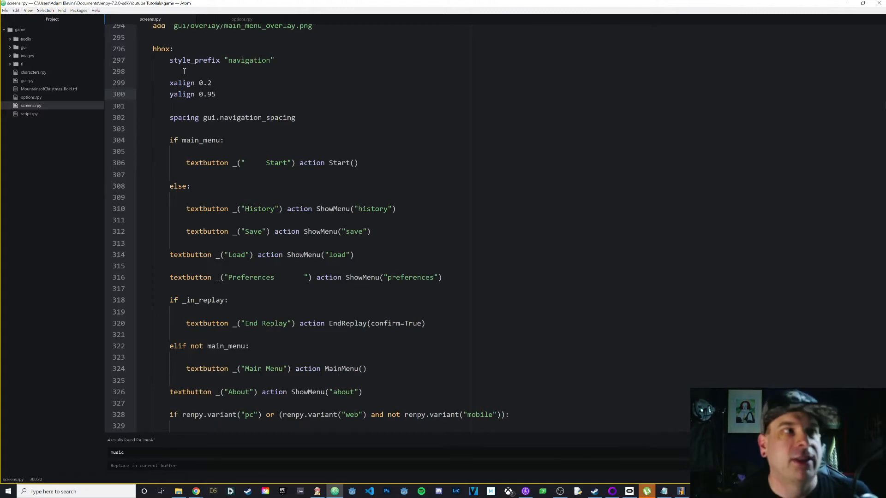
{"action": "left_click", "coordinate": [218, 94]}
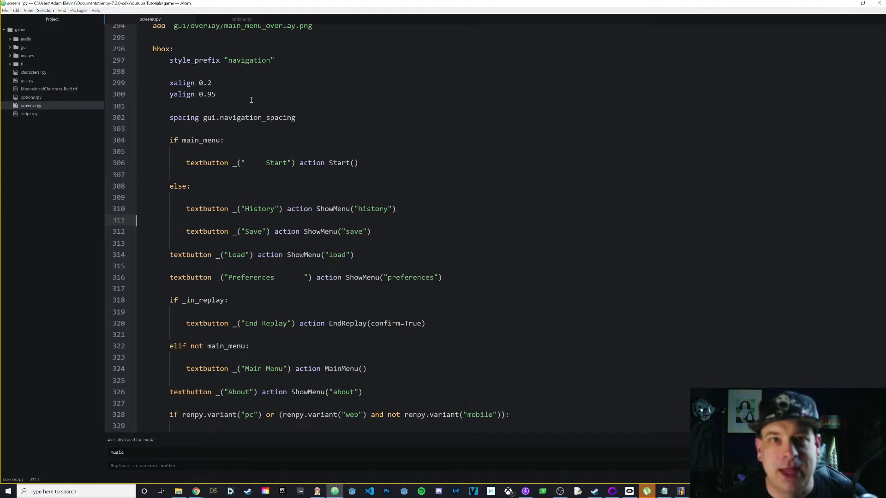
{"action": "mouse_move", "coordinate": [245, 18]}
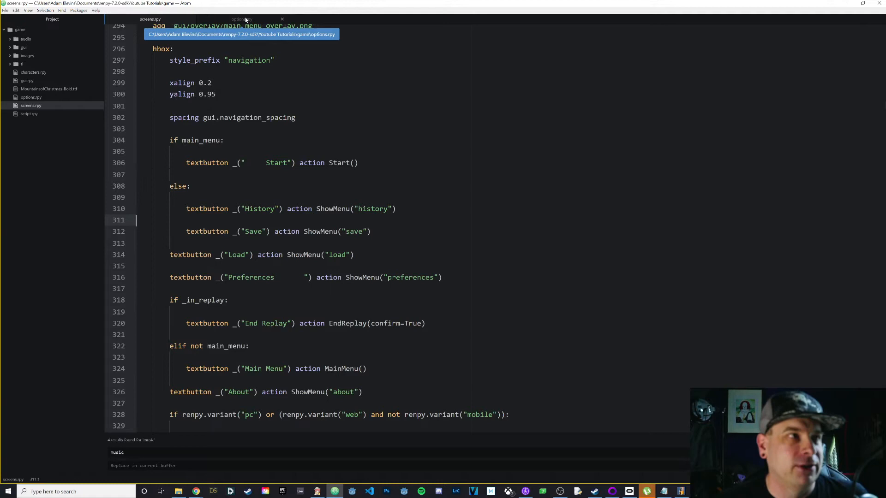
In options.rpy, change define gui.show_name from True to False and save
{"action": "left_click", "coordinate": [243, 19]}
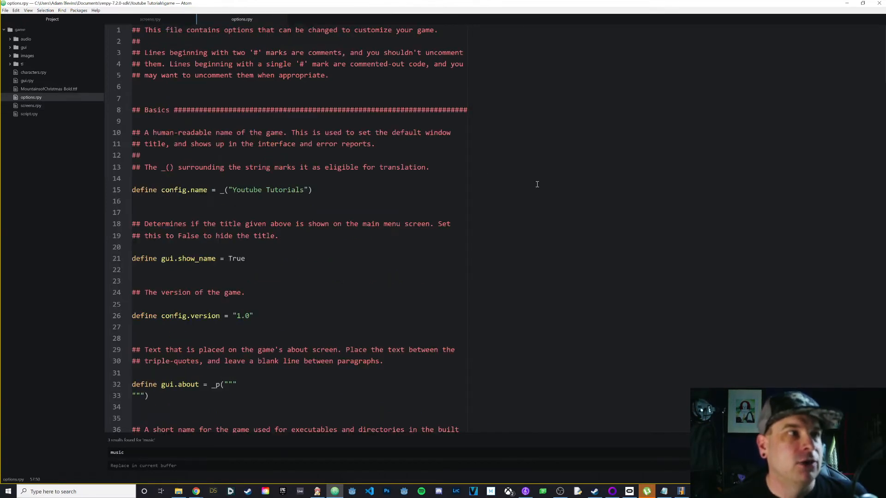
{"action": "mouse_move", "coordinate": [233, 11]}
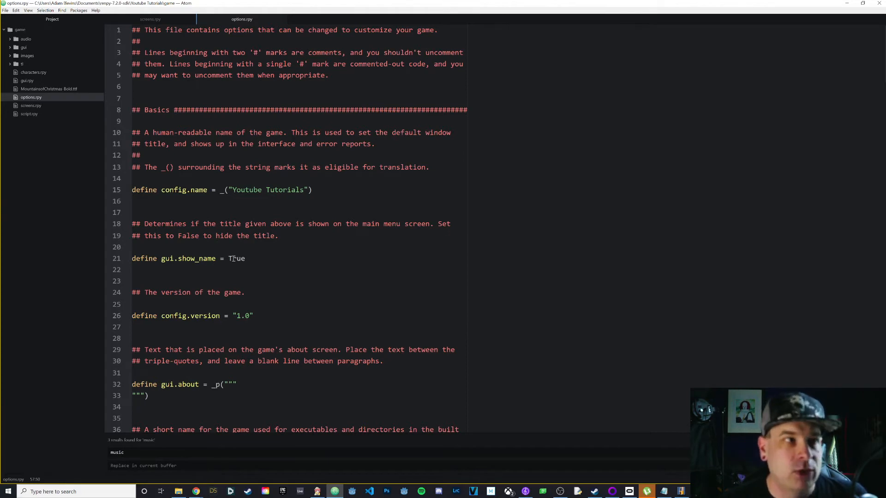
{"action": "type", "text": "False"}
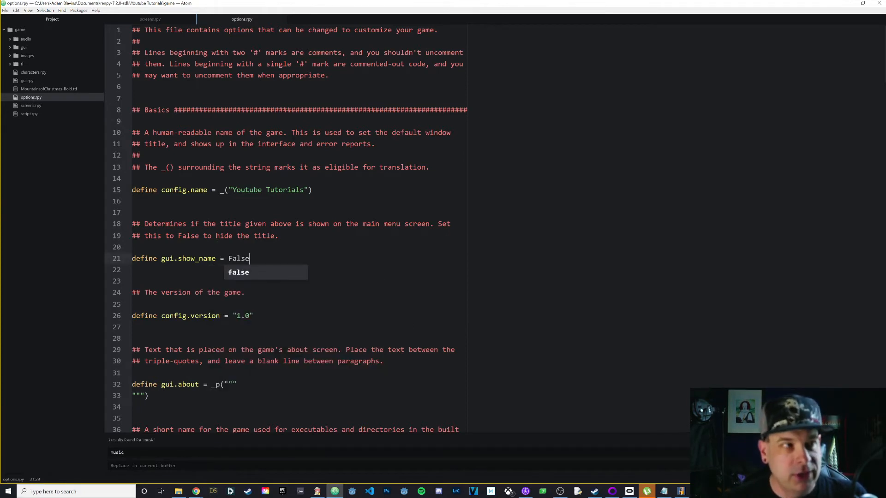
{"action": "key", "text": "Escape"}
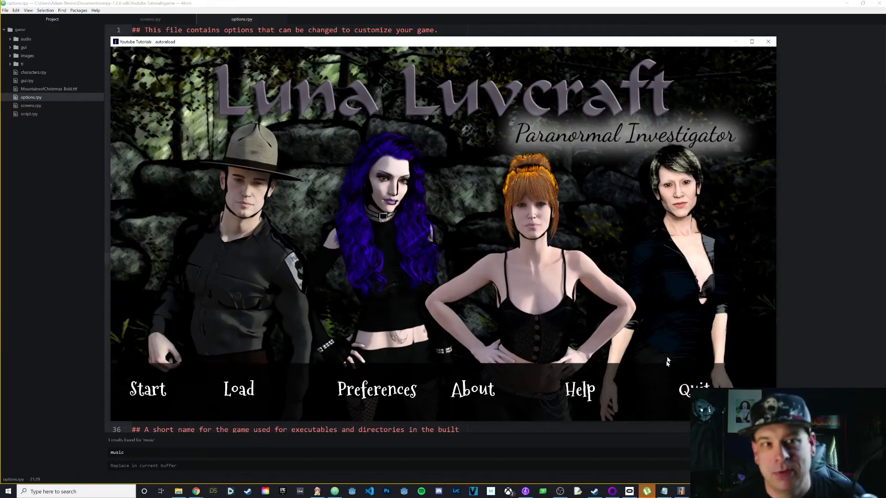
{"action": "mouse_move", "coordinate": [725, 47]}
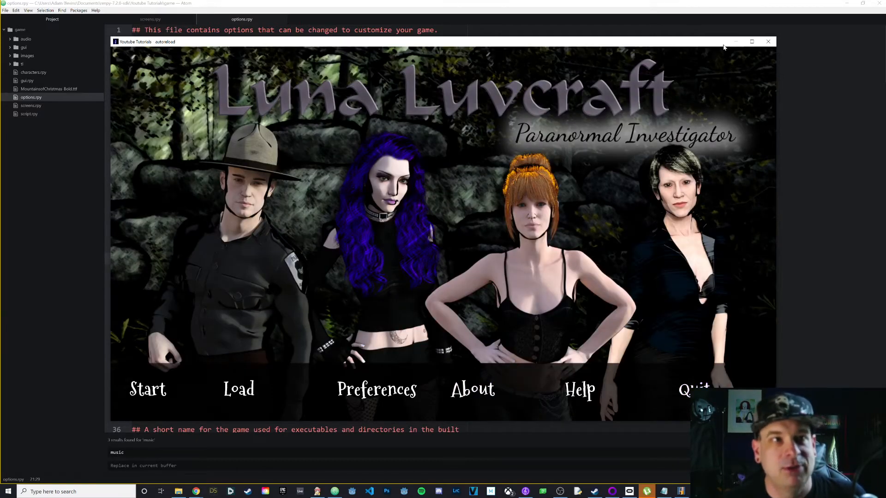
{"action": "mouse_move", "coordinate": [798, 97]}
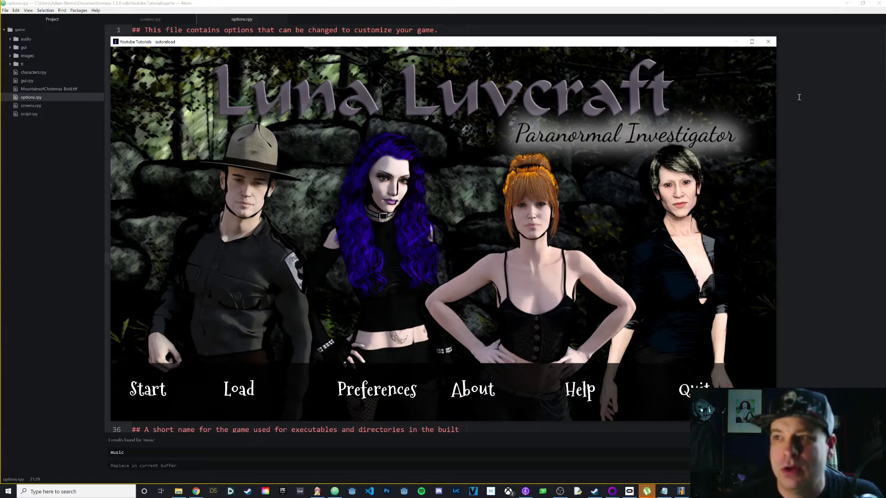
After checking the title-less main menu, return to options.rpy in Atom
{"action": "left_click", "coordinate": [767, 41]}
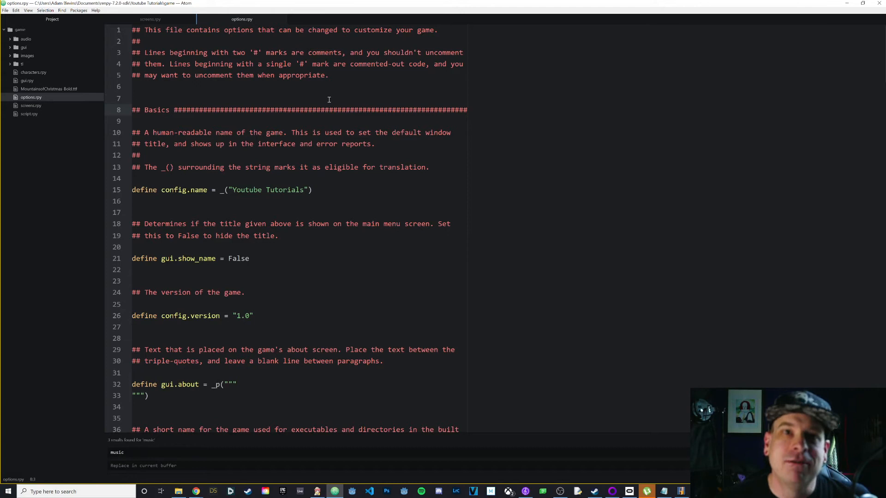
Review the show_name comment, then scroll to the Sounds and music section's config.main_menu_music line
{"action": "left_click", "coordinate": [140, 110]}
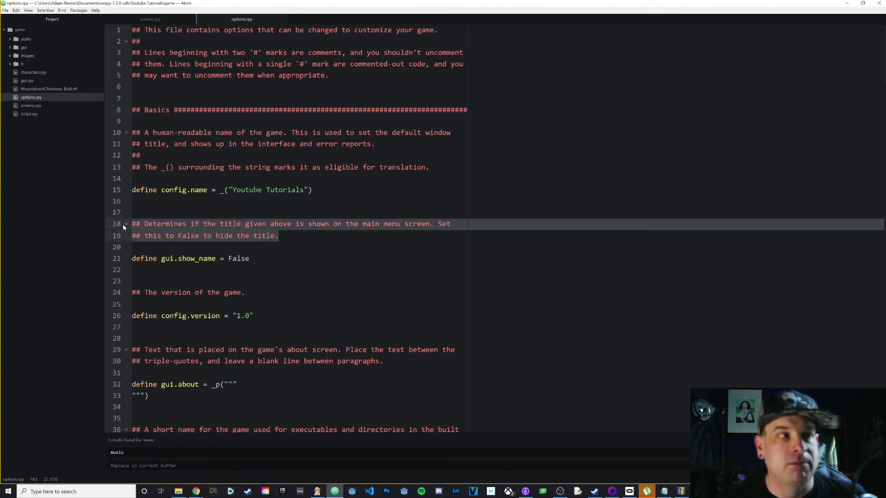
{"action": "left_click", "coordinate": [136, 223]}
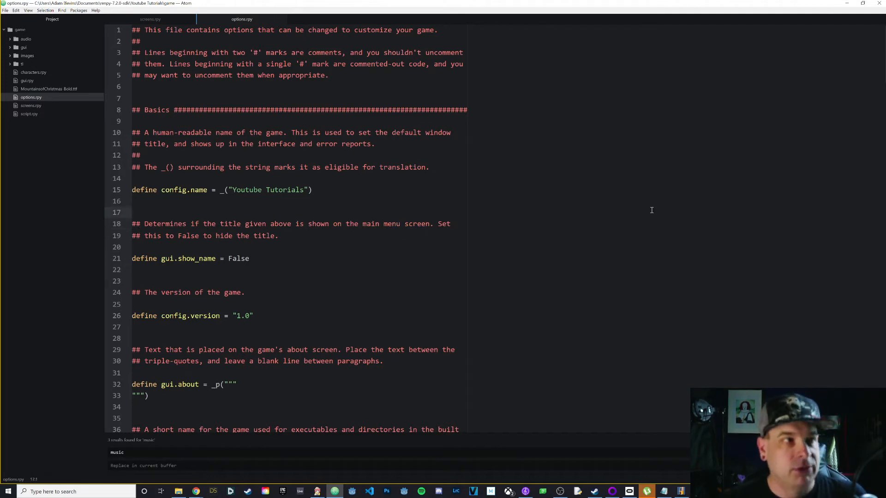
{"action": "left_click", "coordinate": [134, 213]}
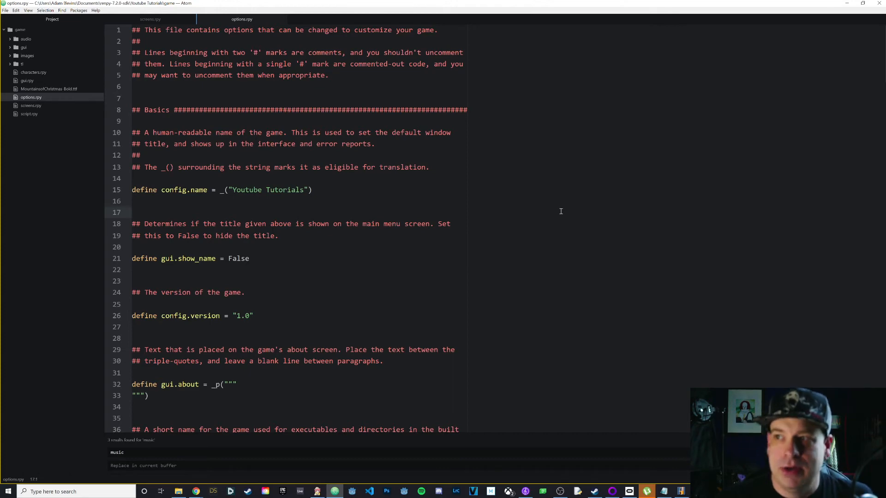
{"action": "scroll", "scroll_direction": "down", "scroll_amount": 3}
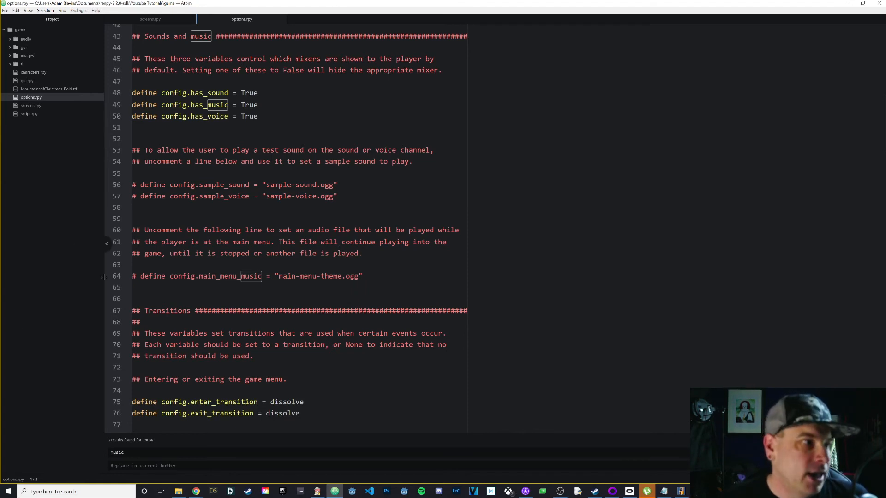
Uncomment config.main_menu_music and replace main-menu-theme.ogg with hidden_threat.mp3, checking the audio folder
{"action": "left_click", "coordinate": [157, 276]}
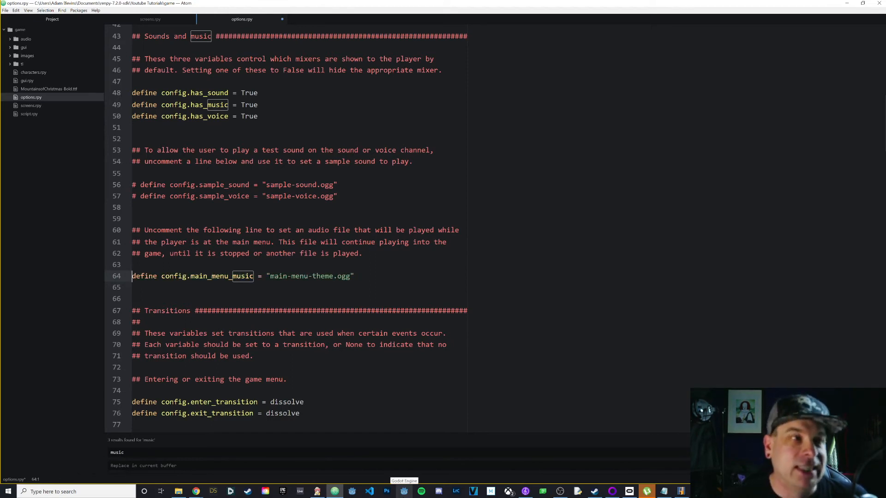
{"action": "mouse_move", "coordinate": [351, 283]}
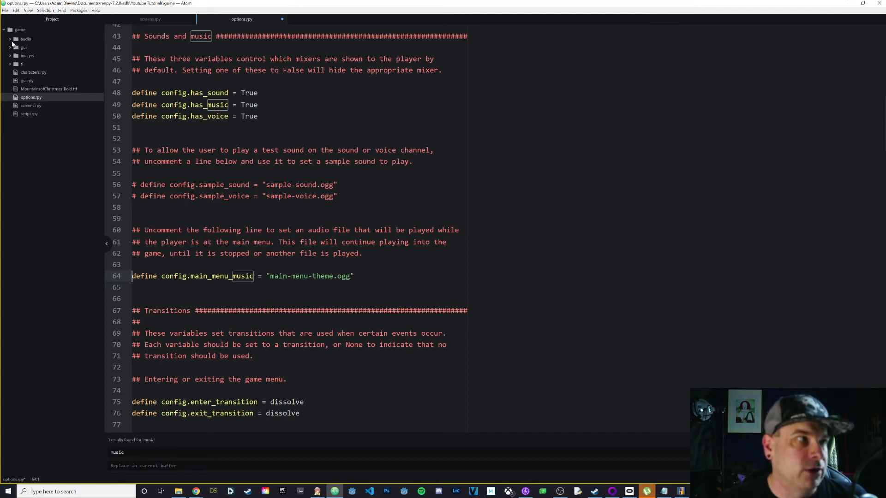
{"action": "left_click", "coordinate": [26, 39]}
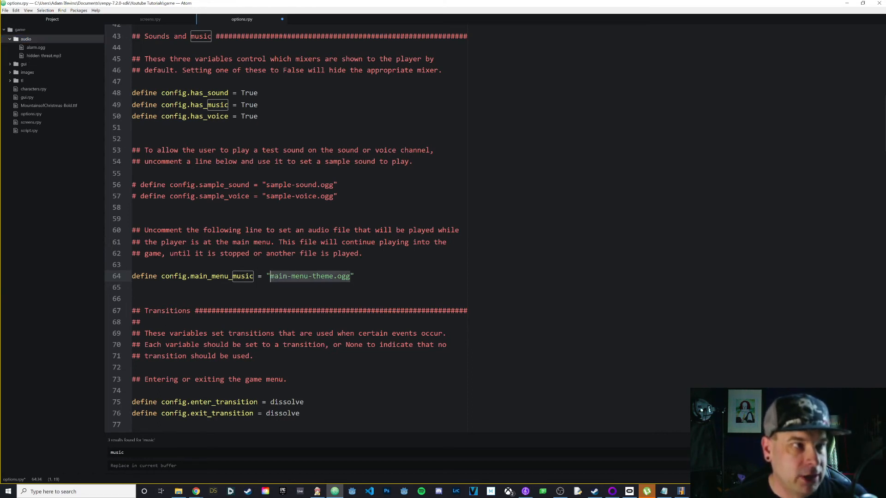
{"action": "type", "text": "hidden_"}
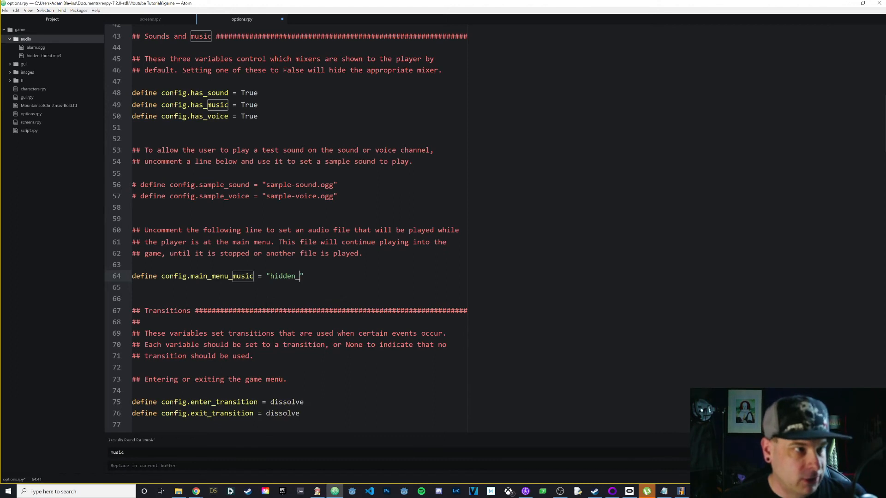
{"action": "type", "text": "threat"}
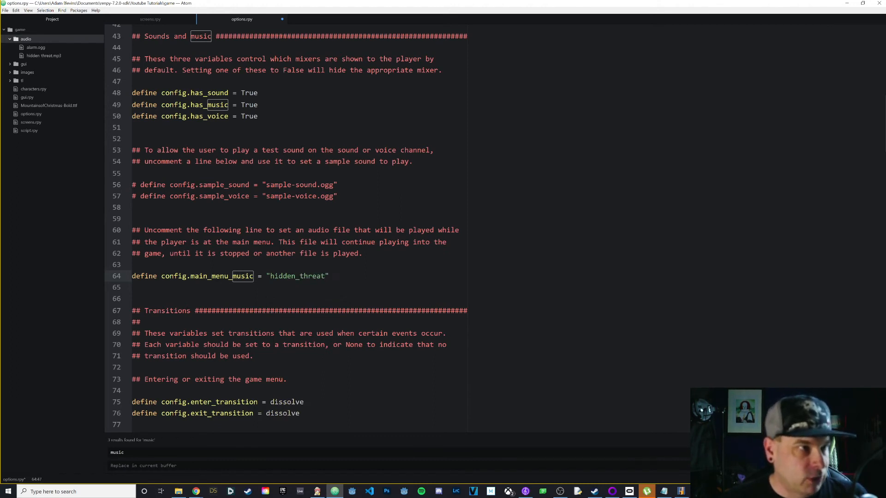
{"action": "type", "text": ".mp2"}
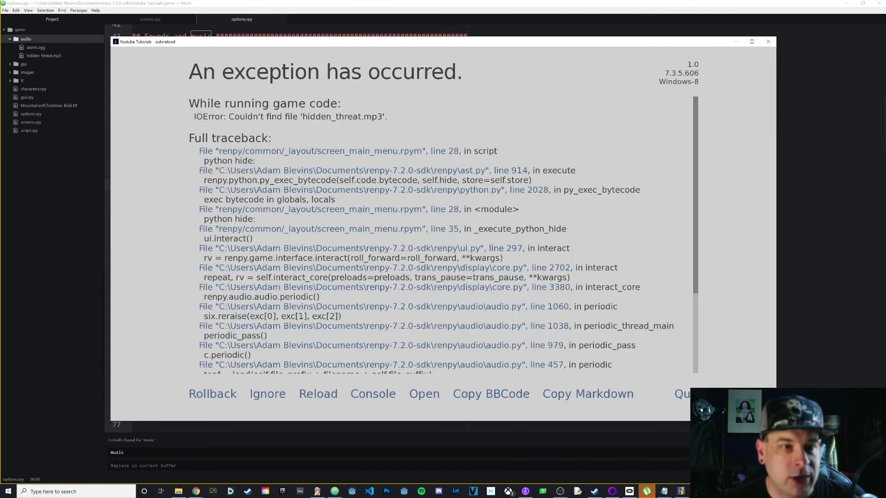
{"action": "mouse_move", "coordinate": [576, 423]}
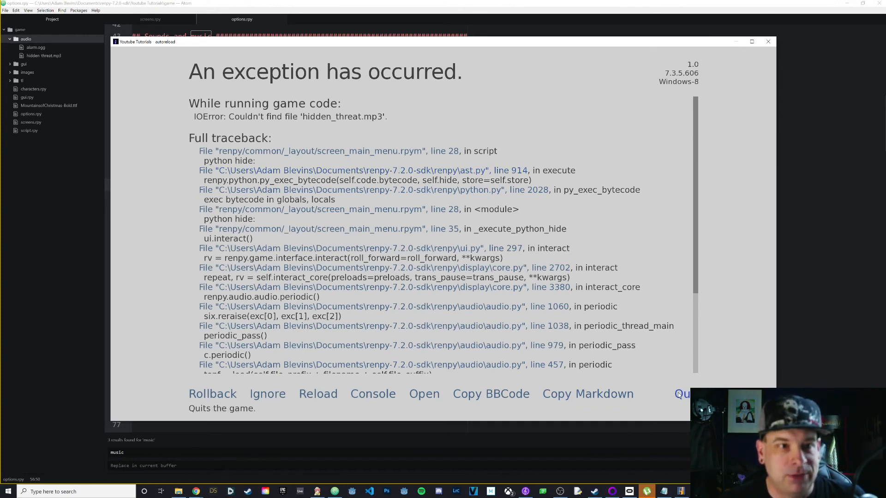
Quit the game after the 'Couldn't find file hidden_threat.mp3' error
{"action": "left_click", "coordinate": [767, 41]}
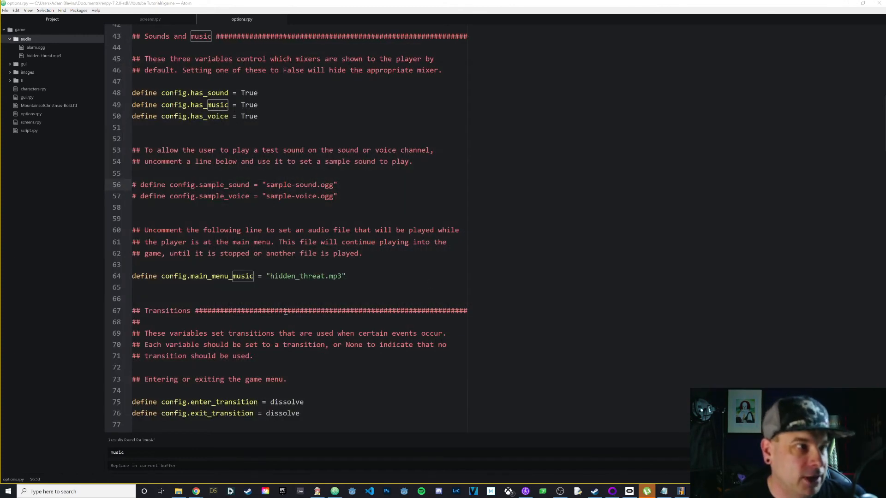
Prefix the music path with audio/ to get audio/hidden_threat.mp3, then bring up the Ren'Py Launcher
{"action": "type", "text": "s"}
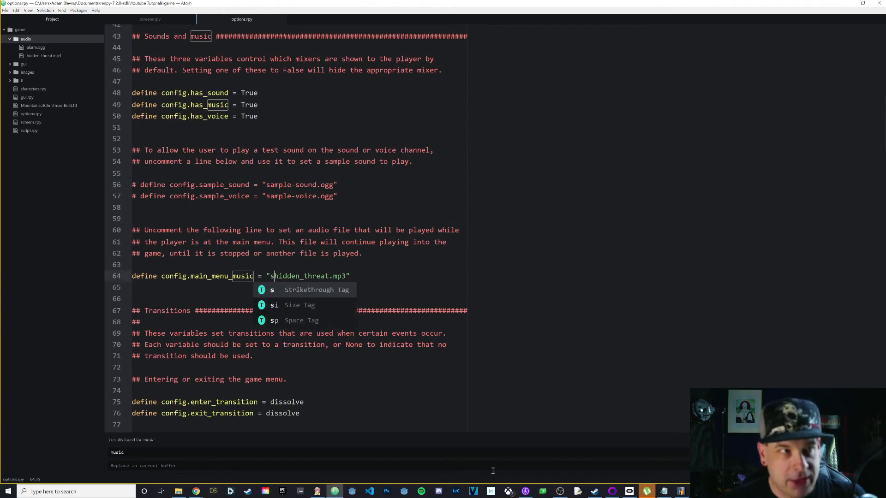
{"action": "type", "text": "sounds/"}
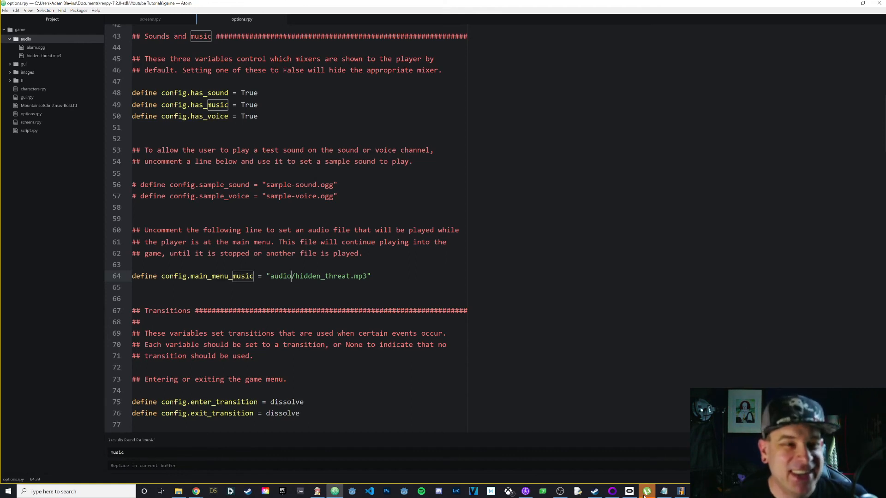
{"action": "left_click", "coordinate": [646, 491]}
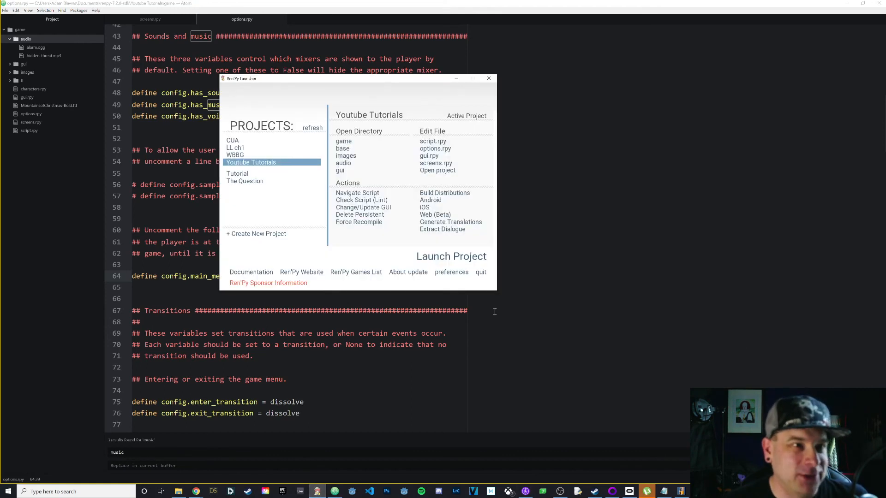
{"action": "left_click", "coordinate": [451, 256]}
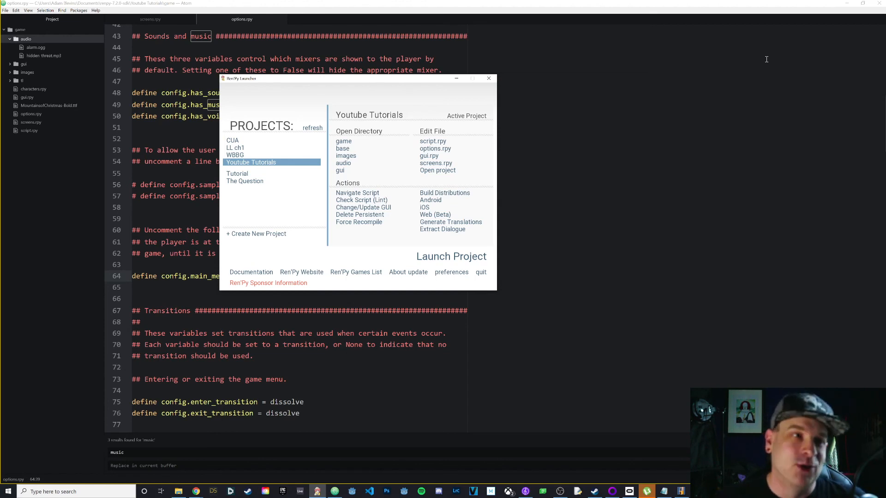
{"action": "mouse_move", "coordinate": [710, 167]}
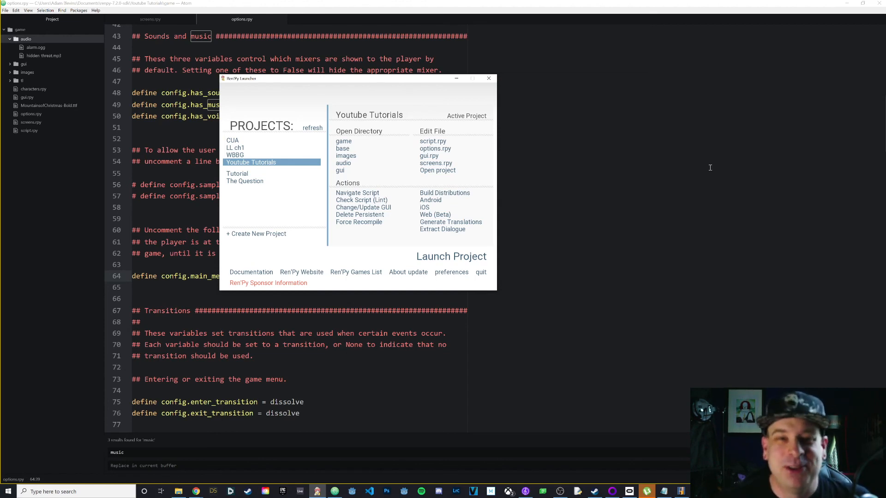